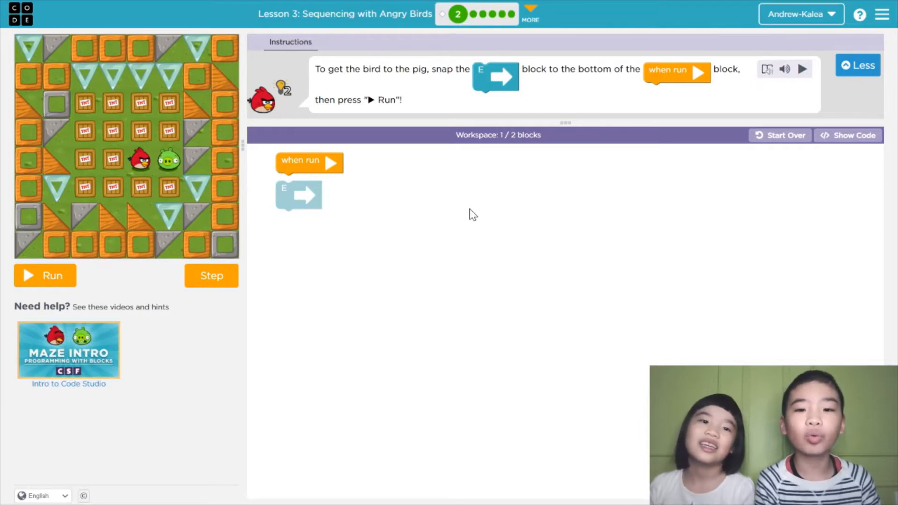
{"action": "mouse_move", "coordinate": [476, 211]}
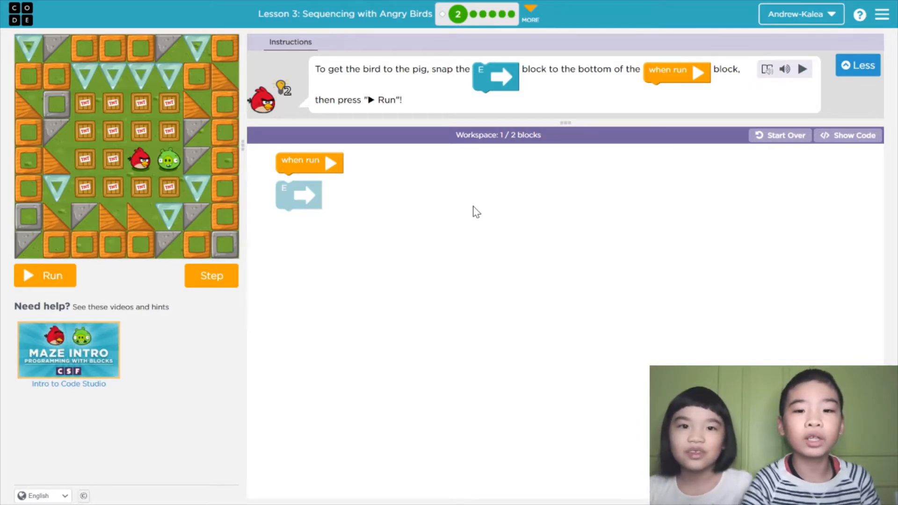
{"action": "mouse_move", "coordinate": [321, 126]}
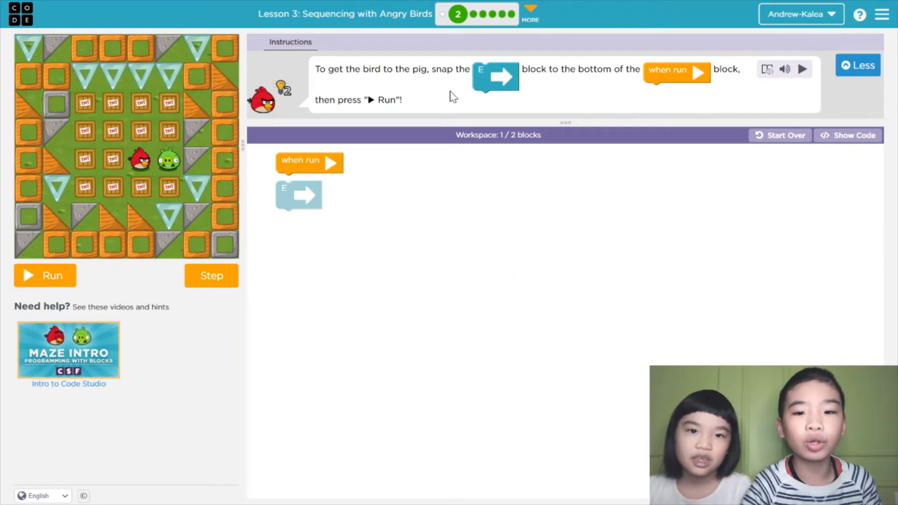
{"action": "mouse_move", "coordinate": [519, 159]}
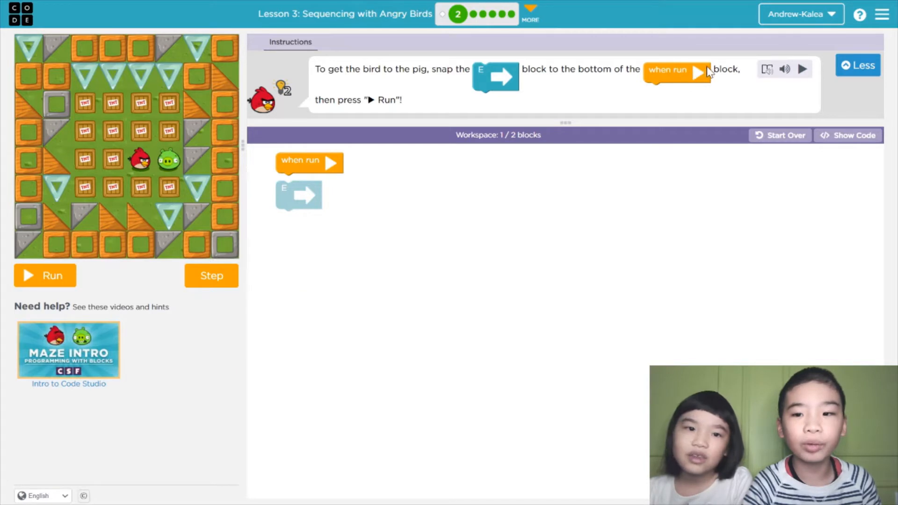
{"action": "mouse_move", "coordinate": [367, 235]}
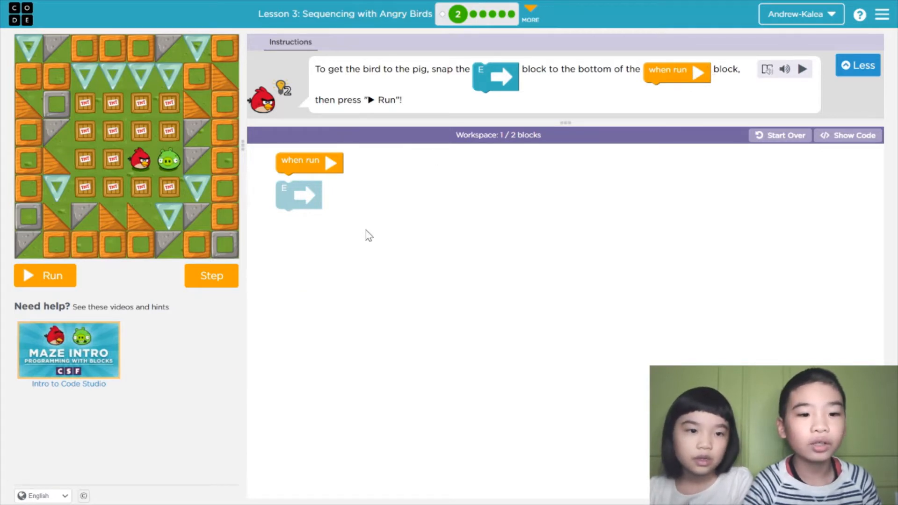
{"action": "mouse_move", "coordinate": [141, 148]}
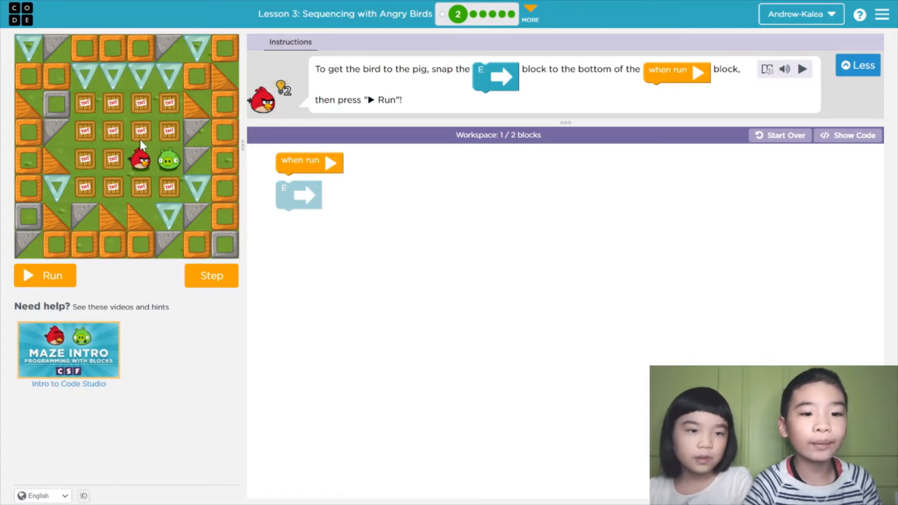
{"action": "mouse_move", "coordinate": [180, 164]}
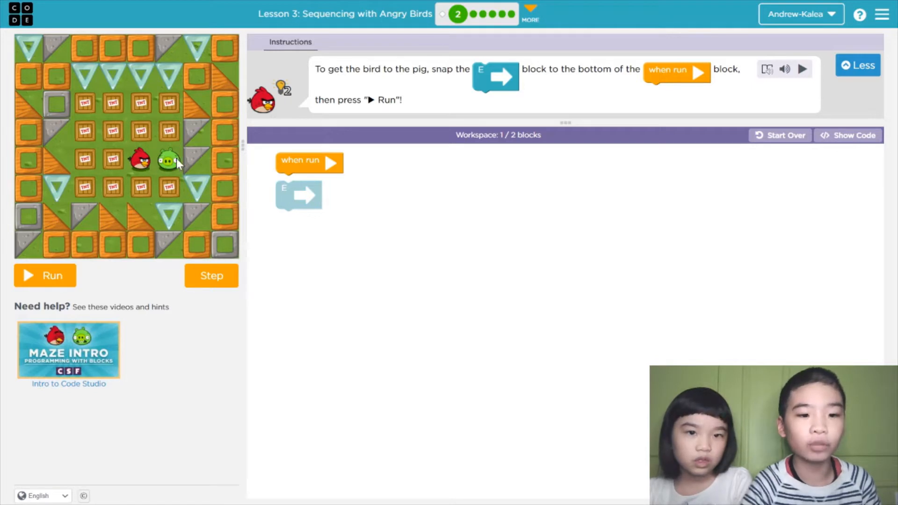
{"action": "mouse_move", "coordinate": [298, 208]}
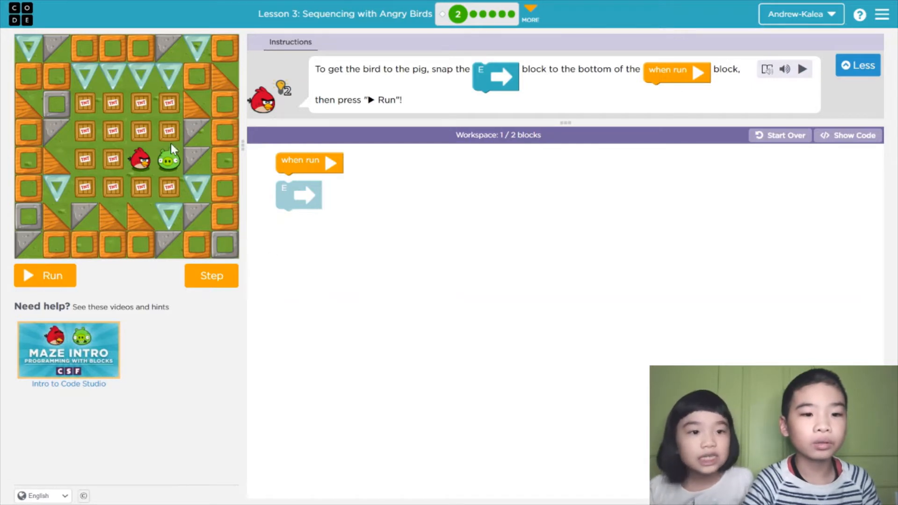
{"action": "mouse_move", "coordinate": [145, 136]}
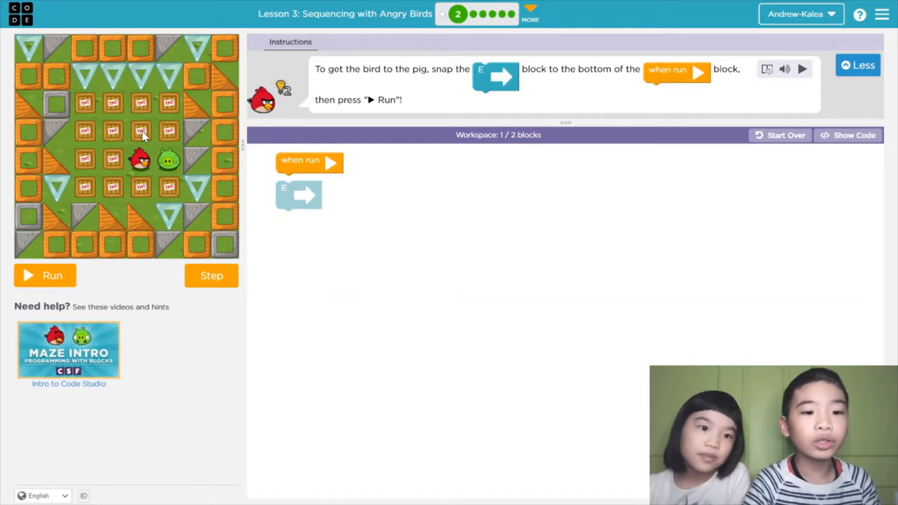
{"action": "mouse_move", "coordinate": [177, 137]}
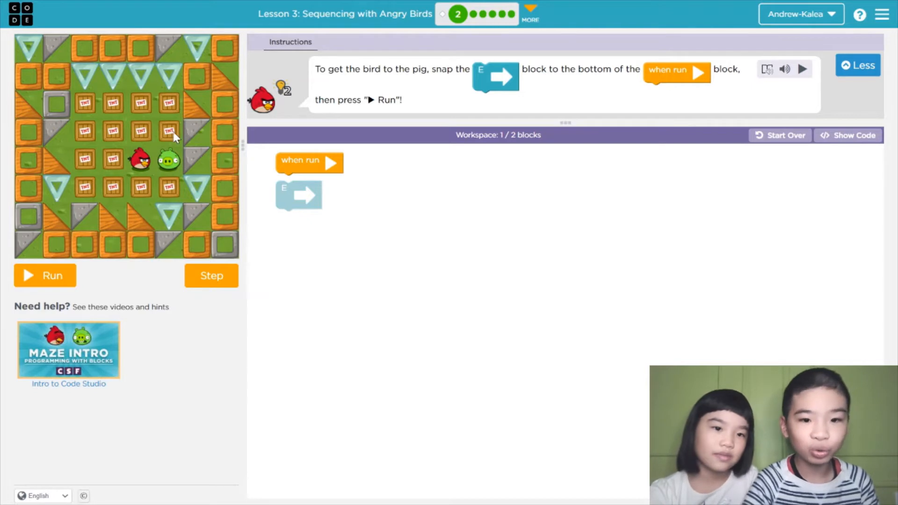
{"action": "mouse_move", "coordinate": [321, 186]}
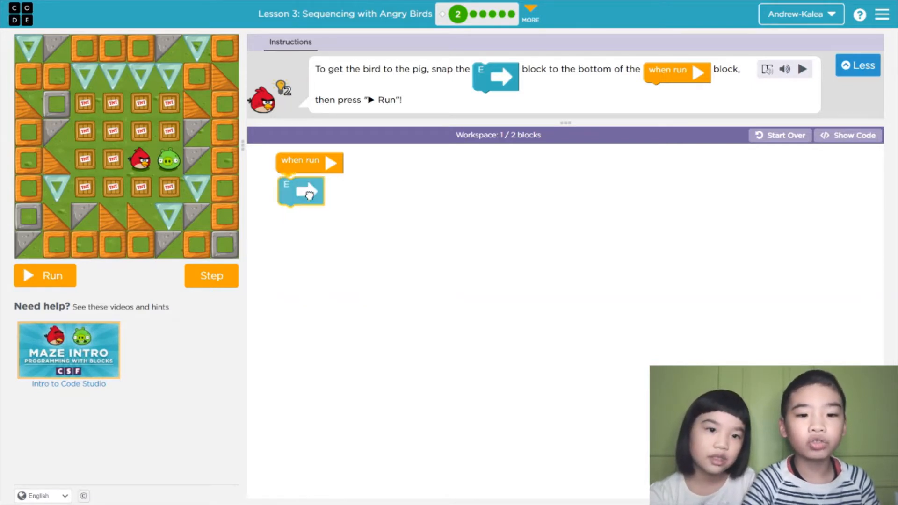
- Snap the east move under 'when run', run it so the bird reaches the pig, and continue to puzzle 3
{"action": "left_click_drag", "start_coordinate": [301, 191], "coordinate": [298, 180]}
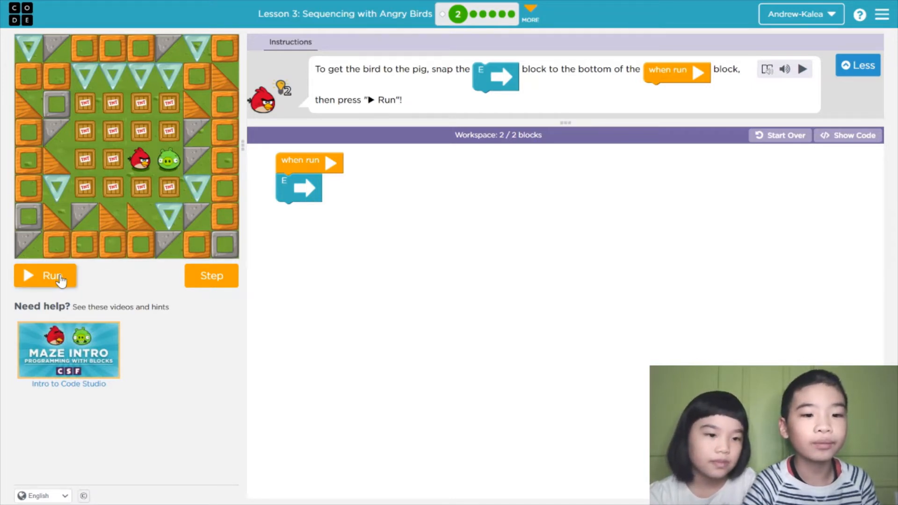
{"action": "left_click", "coordinate": [45, 275]}
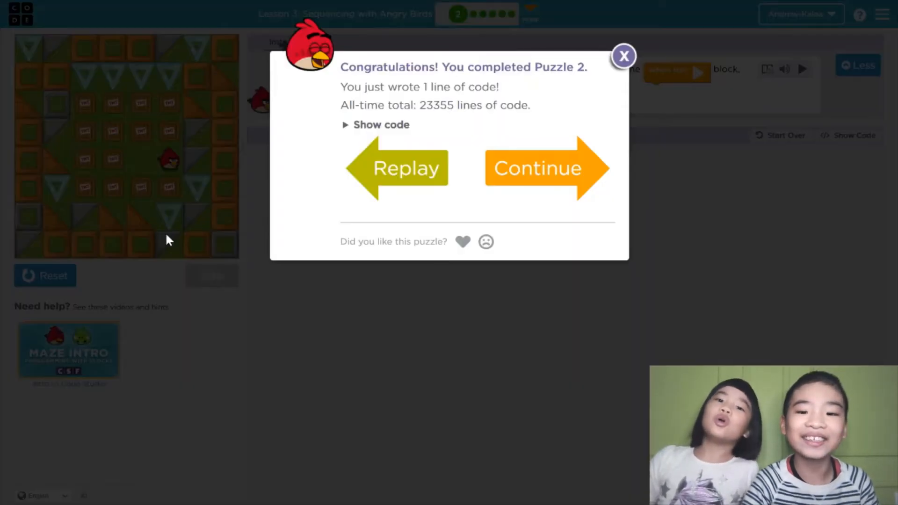
{"action": "mouse_move", "coordinate": [541, 252]}
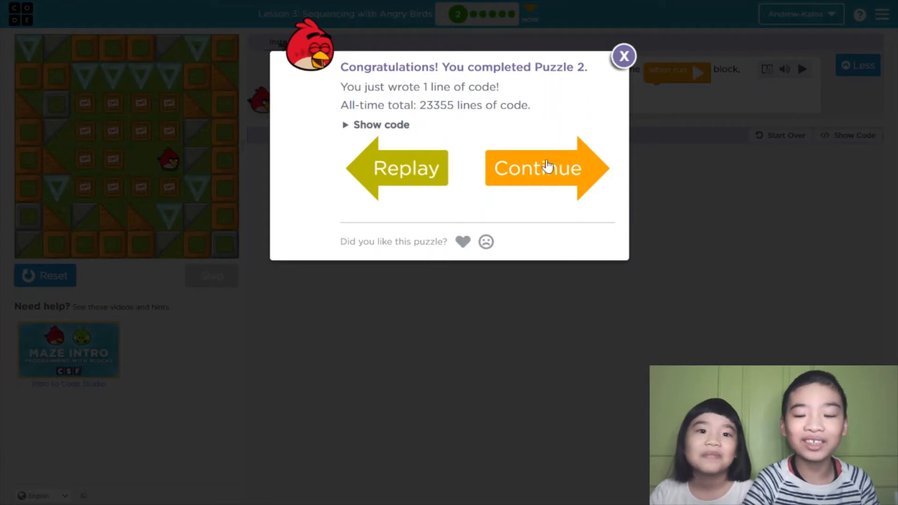
{"action": "left_click", "coordinate": [537, 169]}
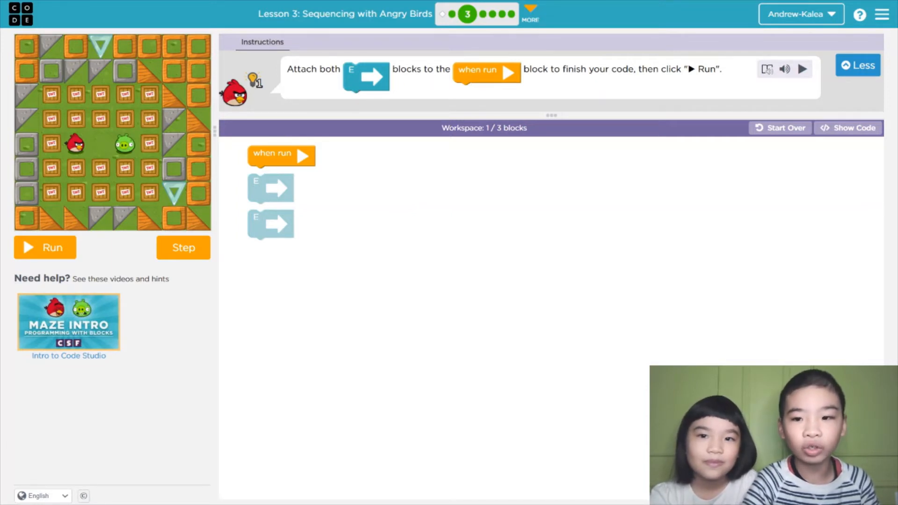
{"action": "mouse_move", "coordinate": [101, 169]}
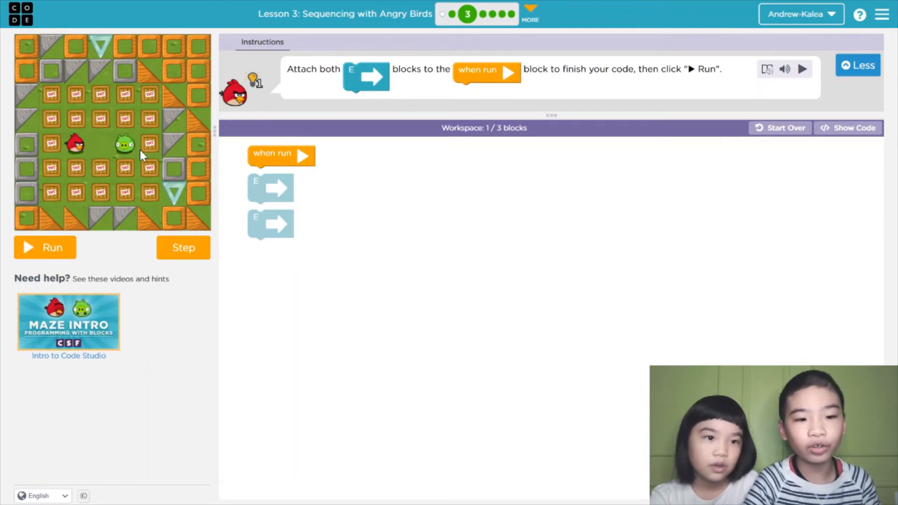
{"action": "mouse_move", "coordinate": [260, 209]}
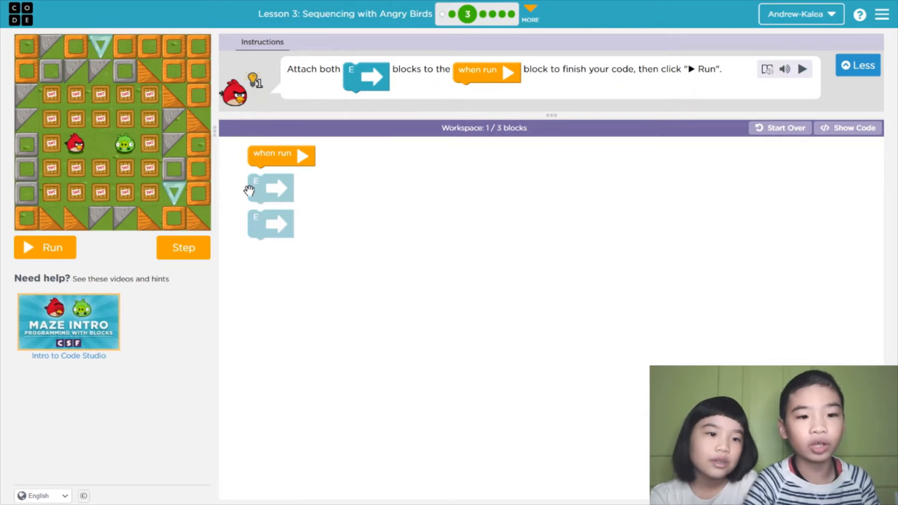
{"action": "mouse_move", "coordinate": [269, 168]}
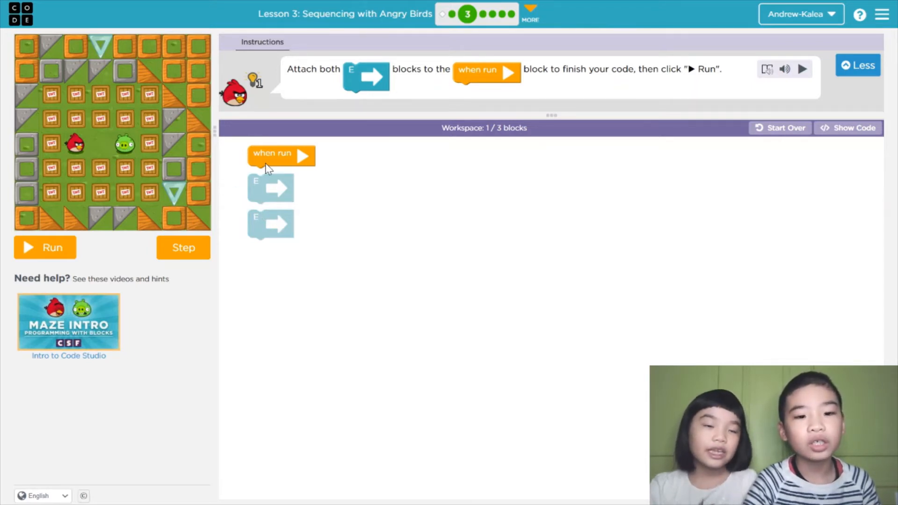
{"action": "mouse_move", "coordinate": [173, 154]}
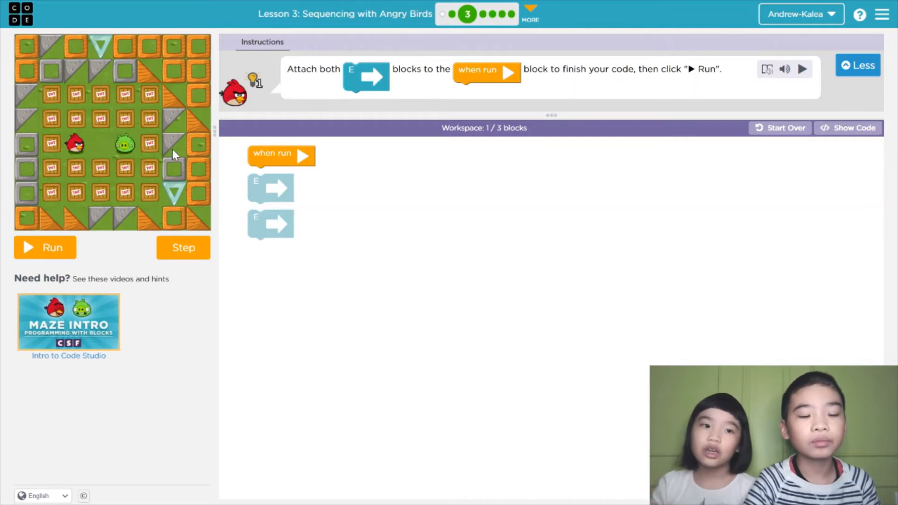
{"action": "mouse_move", "coordinate": [92, 126]}
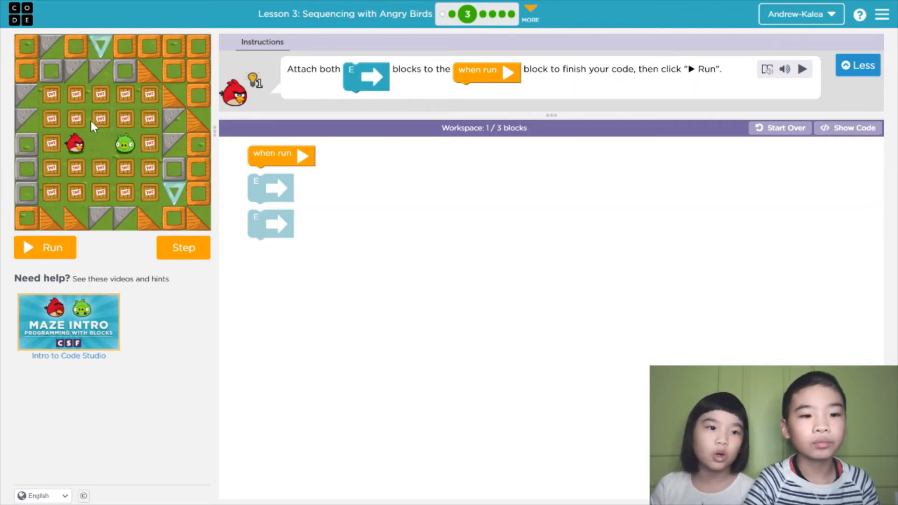
{"action": "mouse_move", "coordinate": [142, 210]}
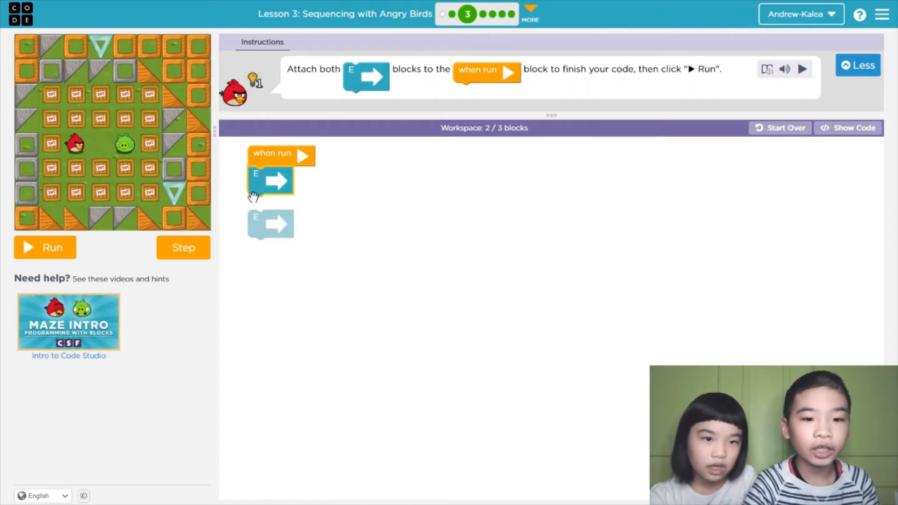
- Test with one east move, reset, then snap a second east block below the first
{"action": "left_click", "coordinate": [45, 247]}
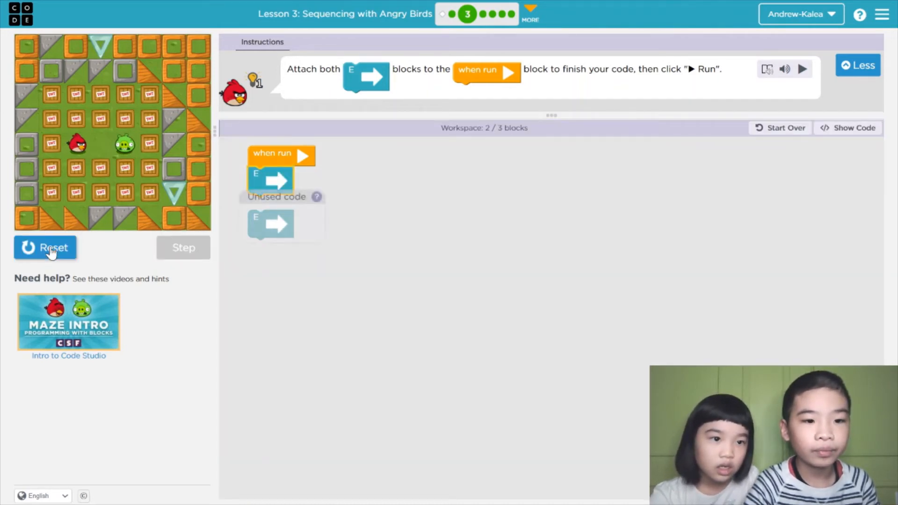
{"action": "left_click", "coordinate": [45, 248]}
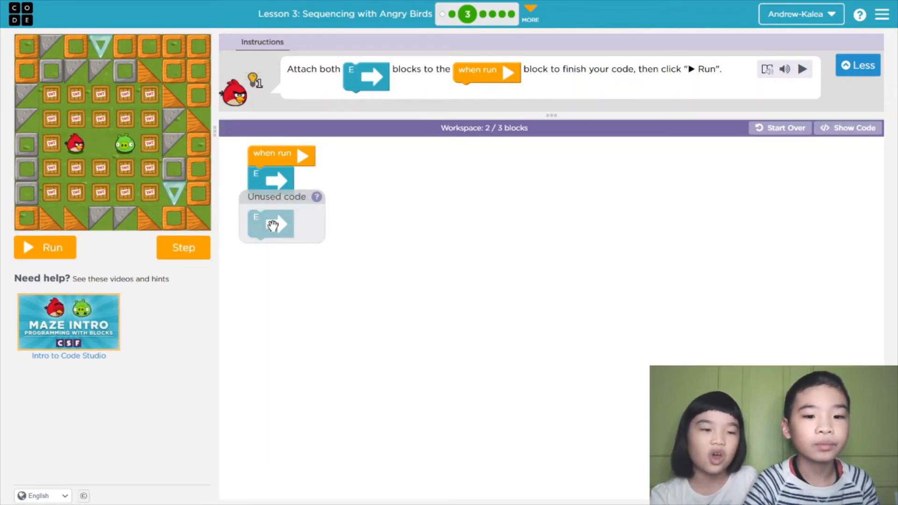
{"action": "left_click_drag", "start_coordinate": [272, 225], "coordinate": [296, 229]}
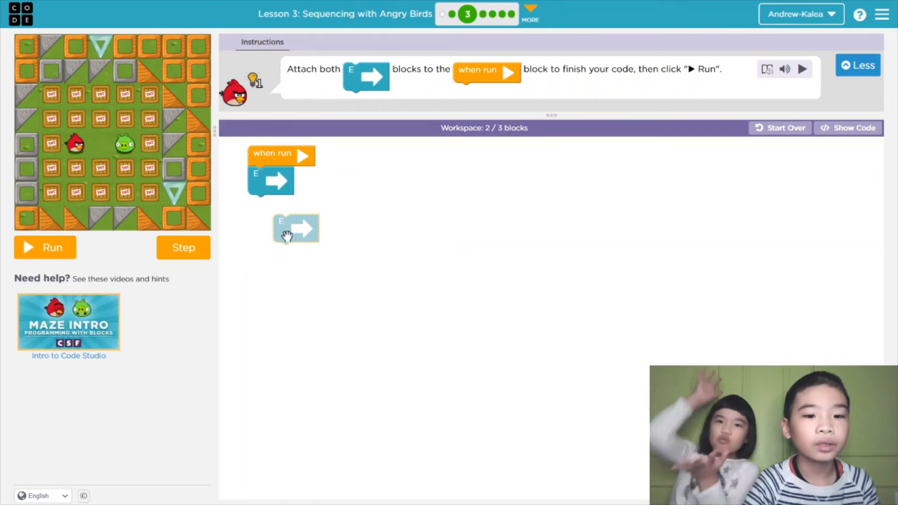
{"action": "left_click_drag", "start_coordinate": [296, 227], "coordinate": [270, 209]}
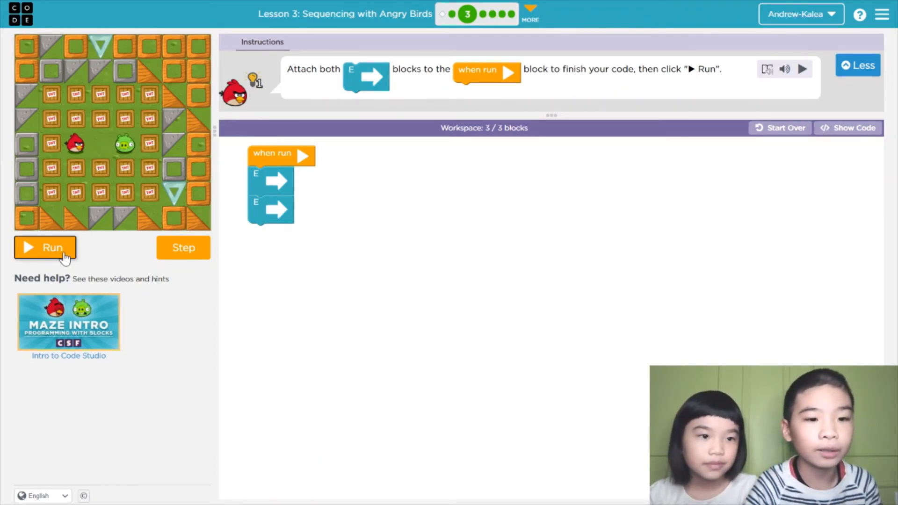
- Run the two east moves so the bird reaches the pig, then continue to puzzle 4
{"action": "left_click", "coordinate": [45, 248]}
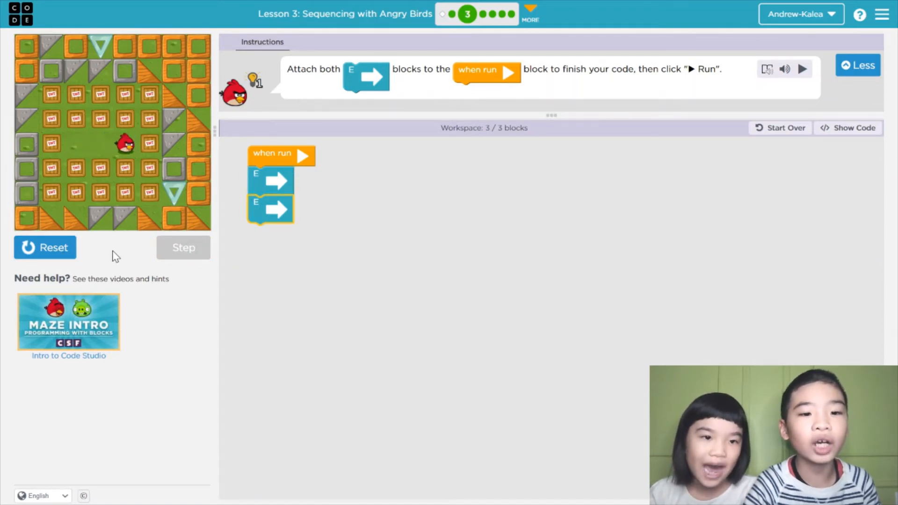
{"action": "left_click", "coordinate": [805, 68]}
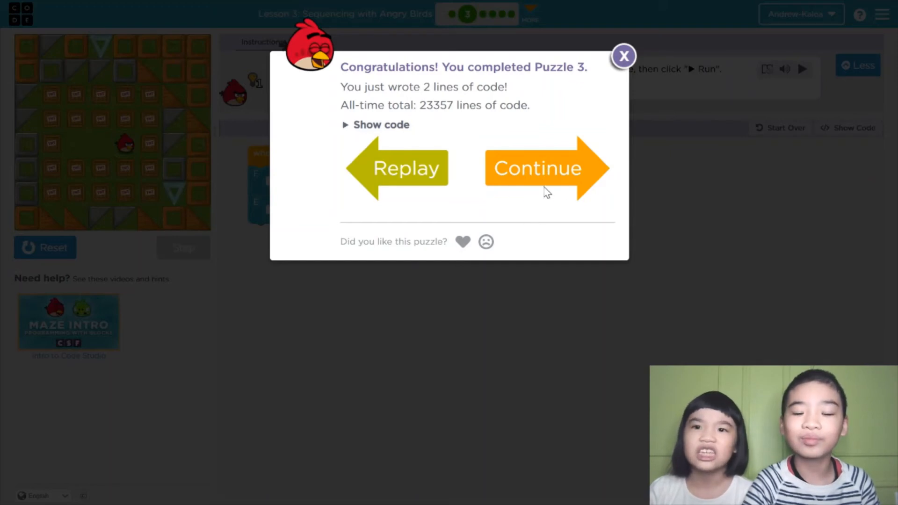
{"action": "mouse_move", "coordinate": [561, 163]}
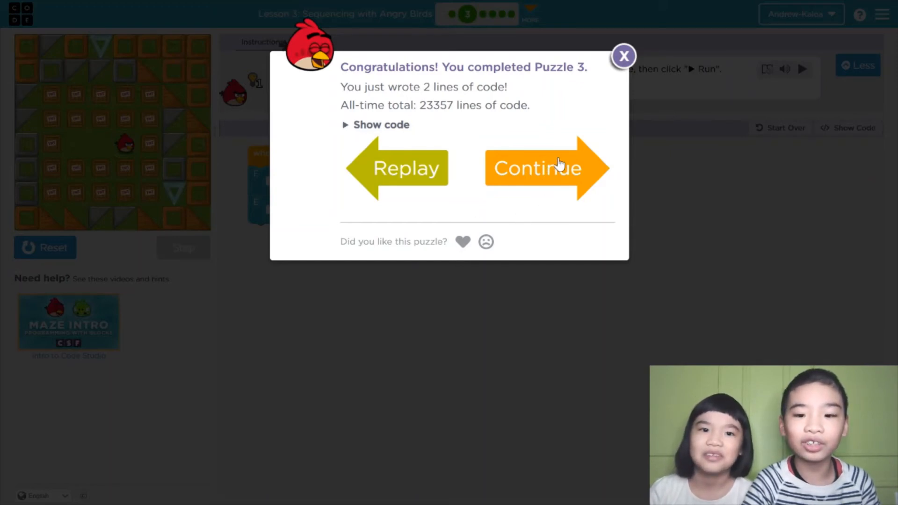
{"action": "left_click", "coordinate": [537, 166]}
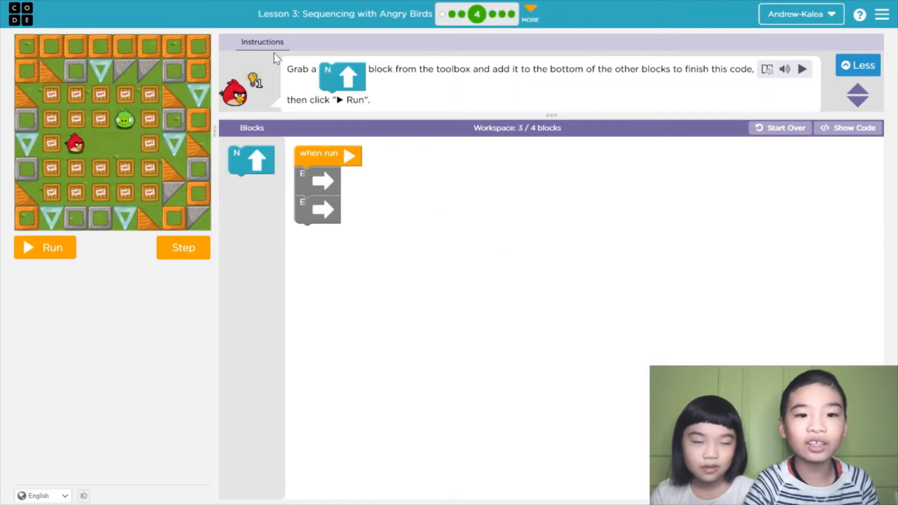
{"action": "mouse_move", "coordinate": [381, 89]}
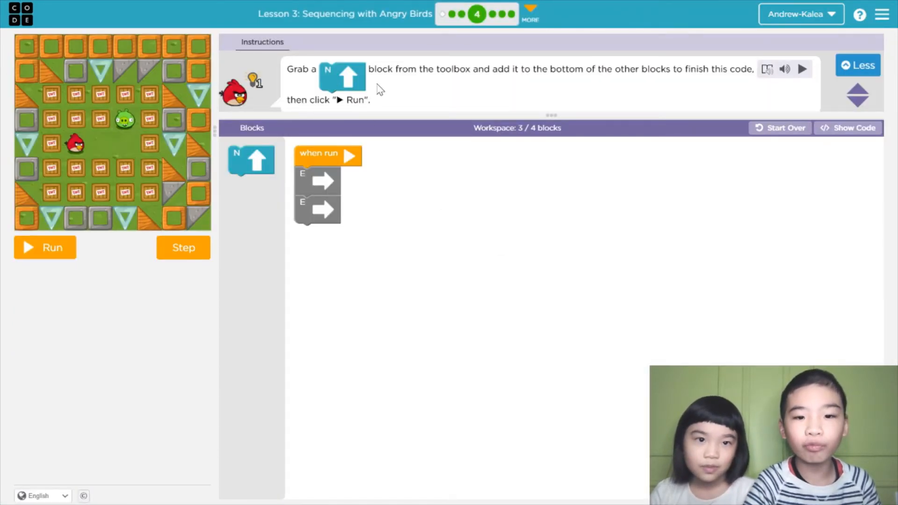
{"action": "mouse_move", "coordinate": [560, 83]}
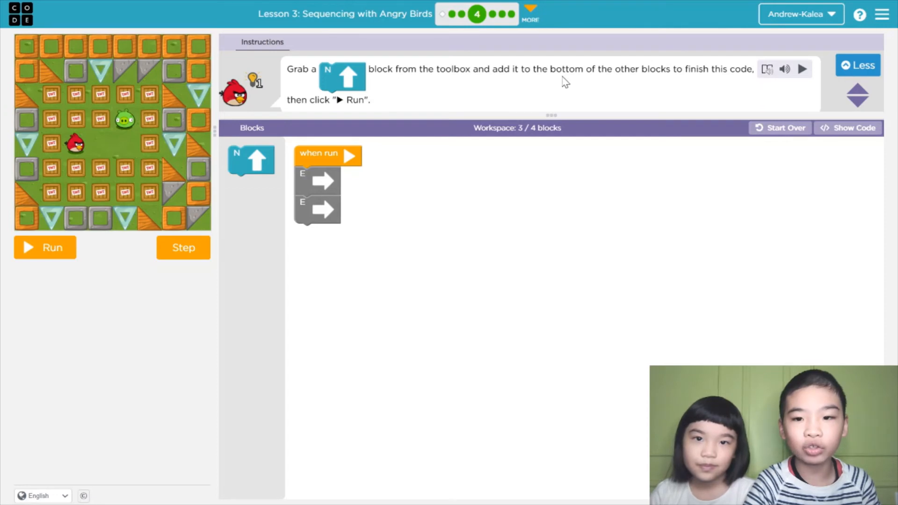
{"action": "mouse_move", "coordinate": [318, 127]}
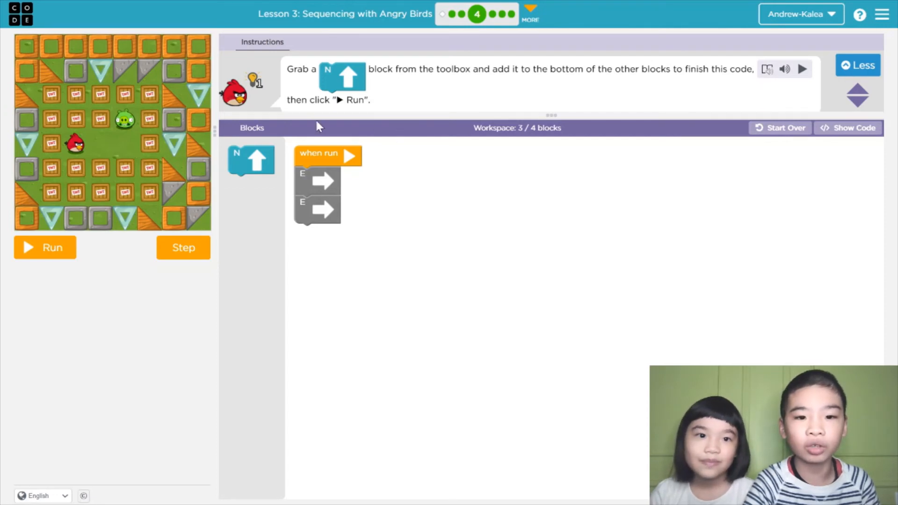
{"action": "mouse_move", "coordinate": [203, 159]}
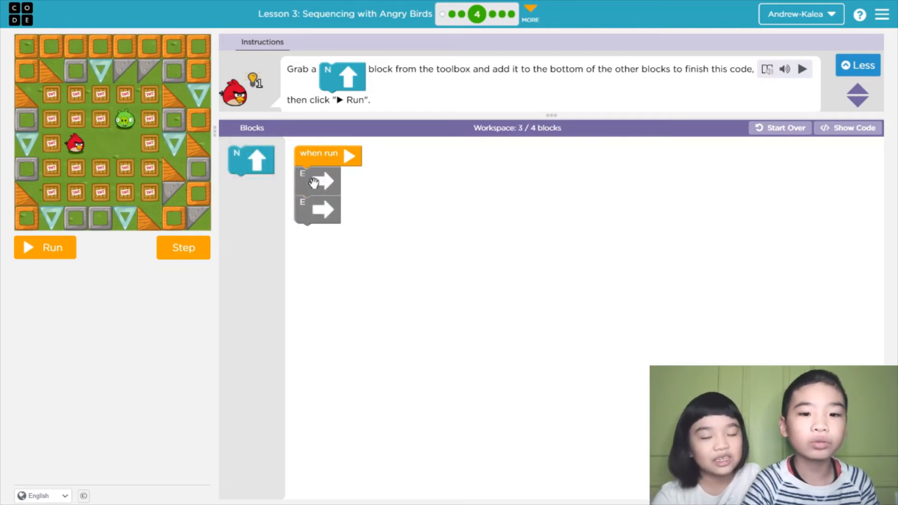
{"action": "mouse_move", "coordinate": [314, 206]}
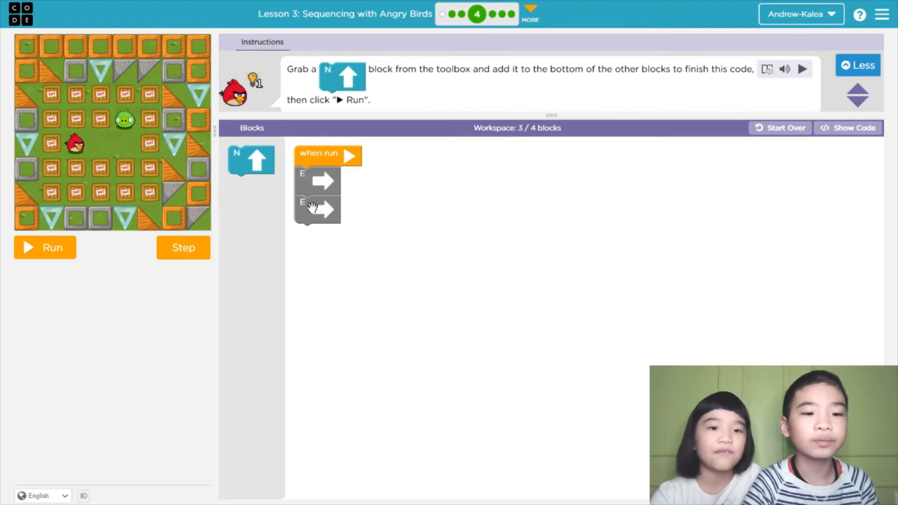
{"action": "mouse_move", "coordinate": [132, 171]}
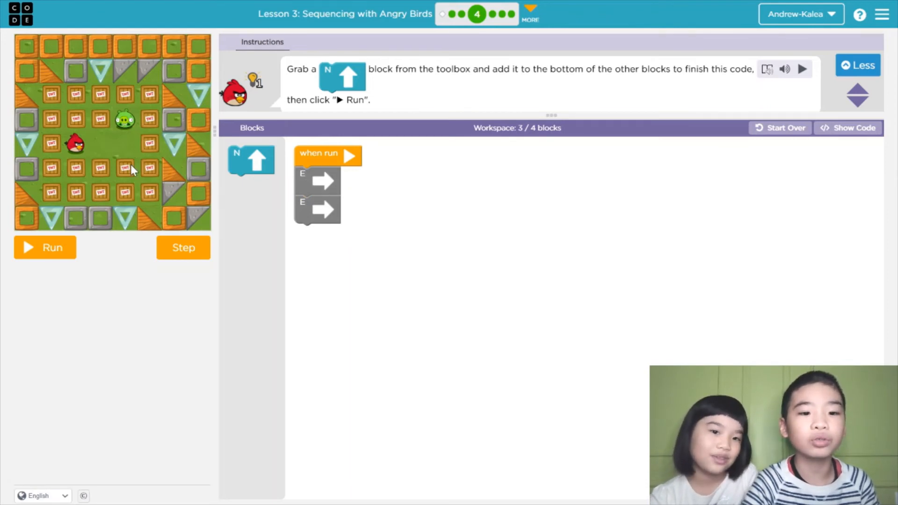
{"action": "left_click", "coordinate": [45, 248]}
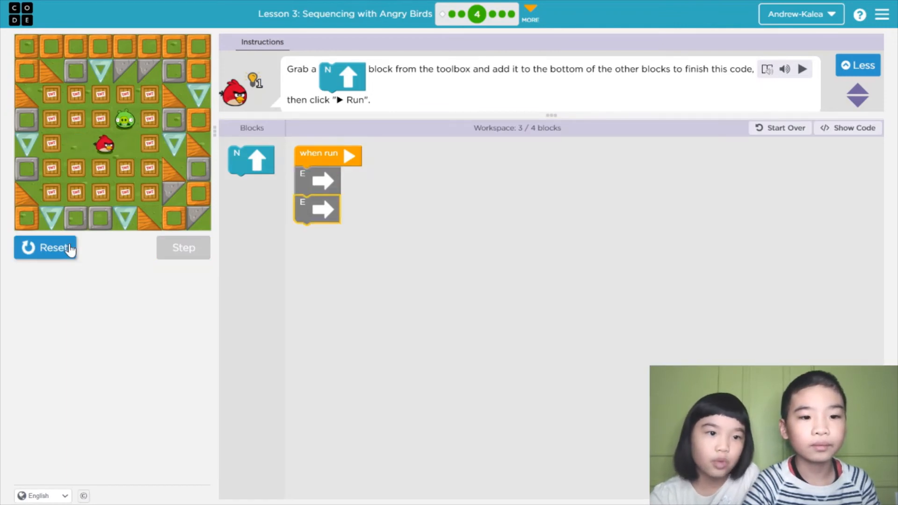
{"action": "left_click", "coordinate": [46, 248]}
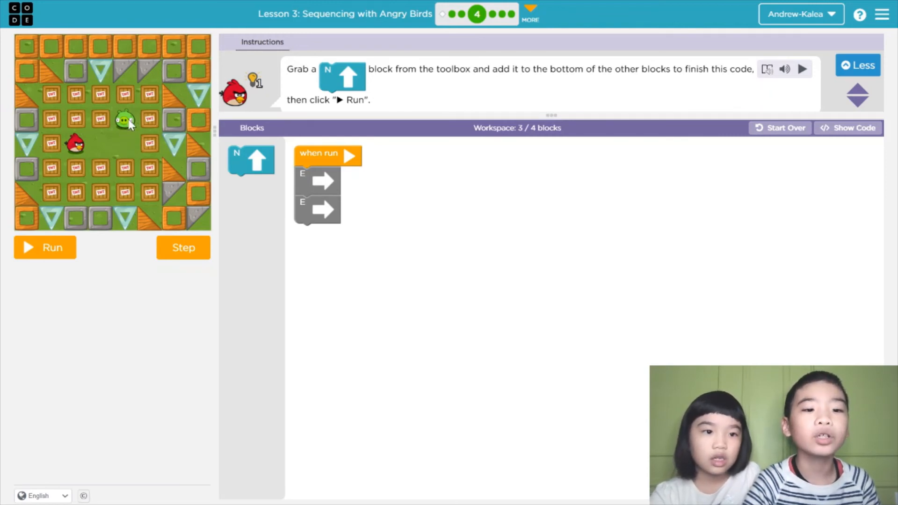
{"action": "mouse_move", "coordinate": [187, 148]}
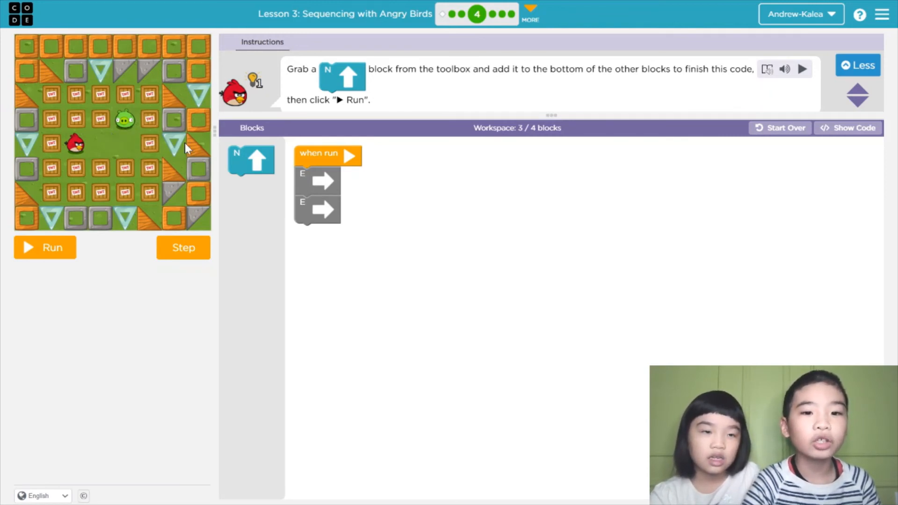
{"action": "mouse_move", "coordinate": [249, 157]}
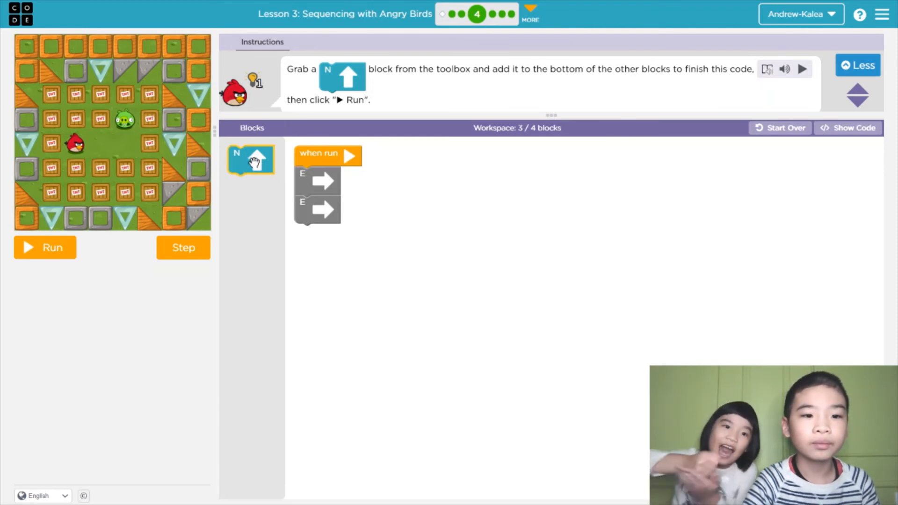
- Add a north move below the two east blocks and run it so the bird reaches the pig
{"action": "left_click_drag", "start_coordinate": [251, 160], "coordinate": [437, 262]}
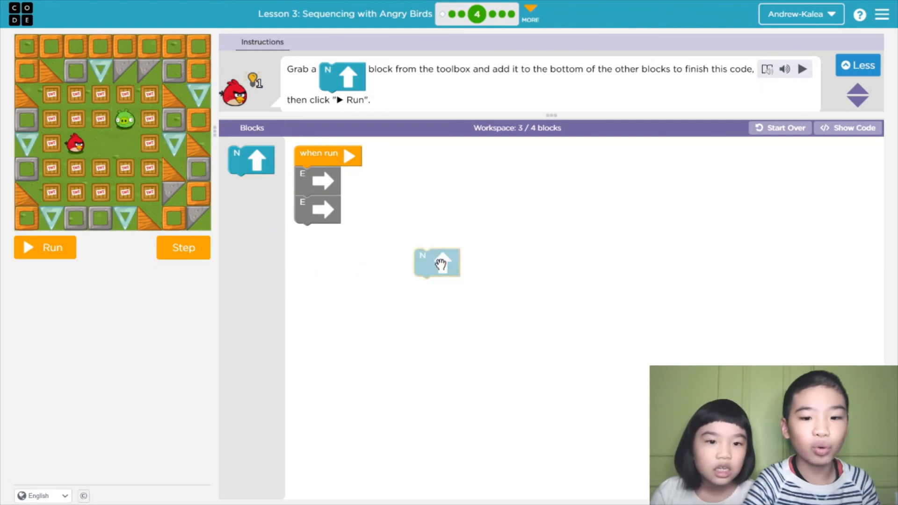
{"action": "left_click_drag", "start_coordinate": [437, 263], "coordinate": [327, 239]}
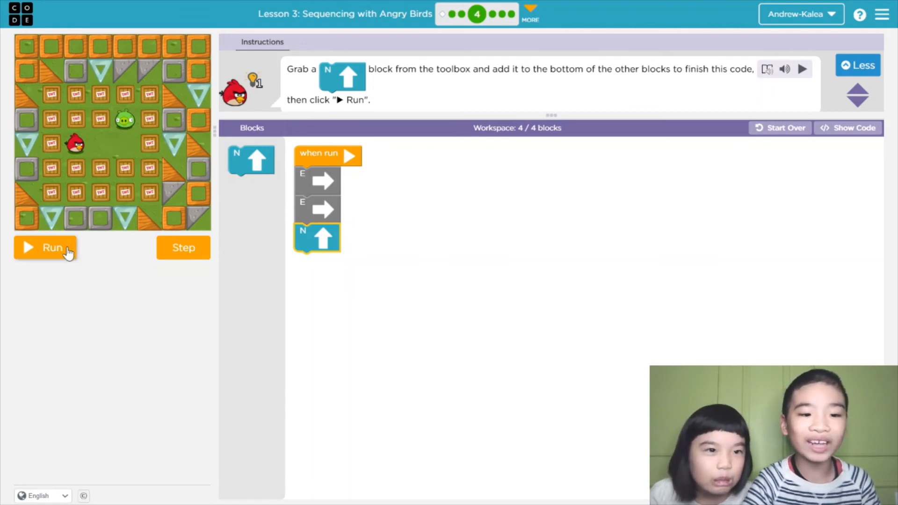
{"action": "left_click", "coordinate": [45, 247]}
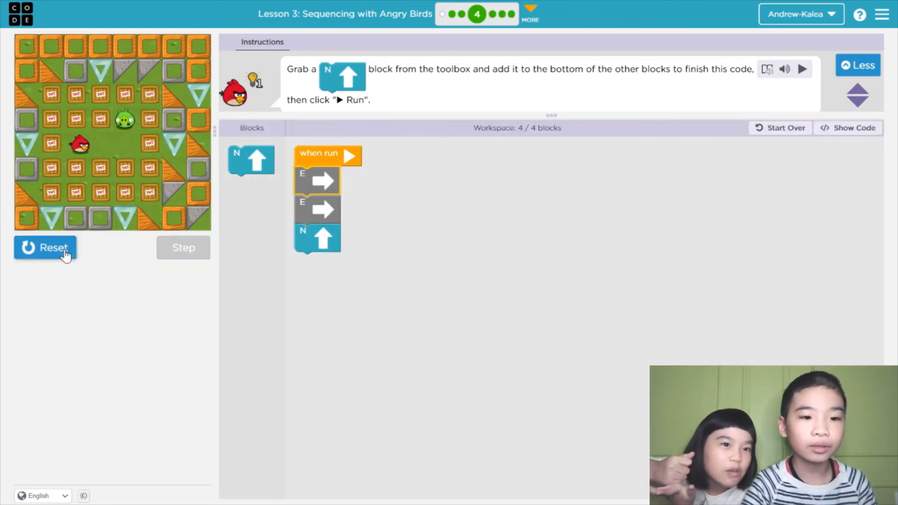
{"action": "left_click", "coordinate": [45, 248]}
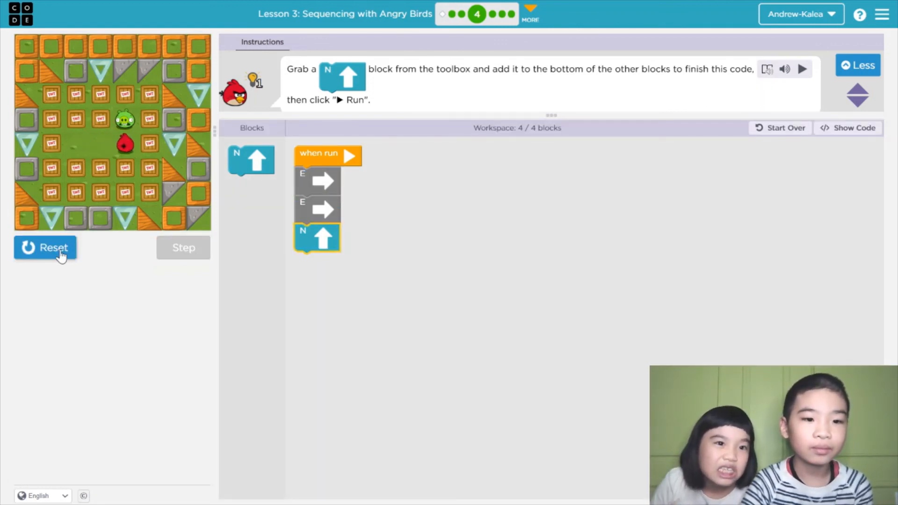
{"action": "left_click", "coordinate": [46, 247]}
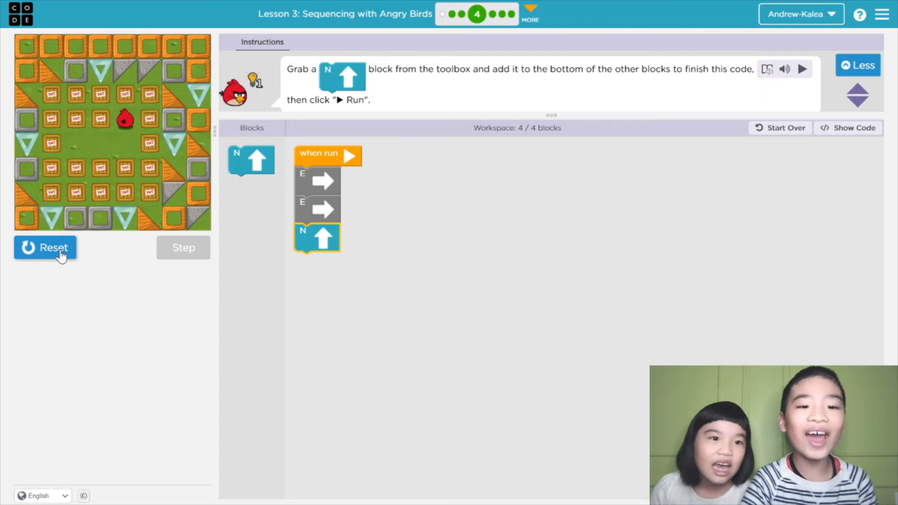
{"action": "left_click", "coordinate": [803, 69]}
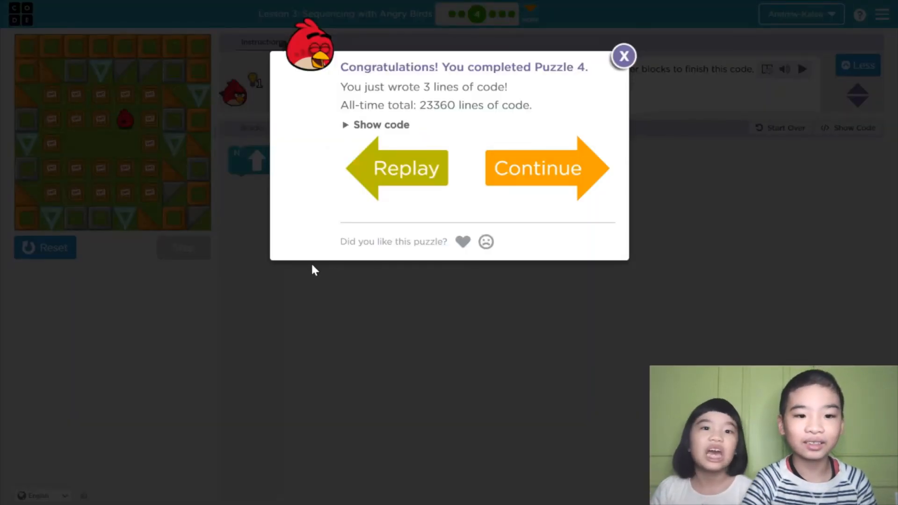
{"action": "mouse_move", "coordinate": [329, 279]}
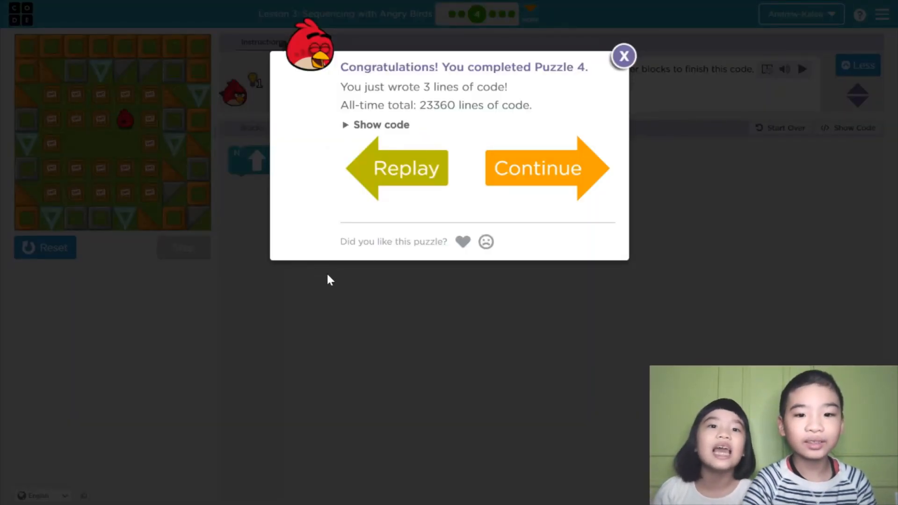